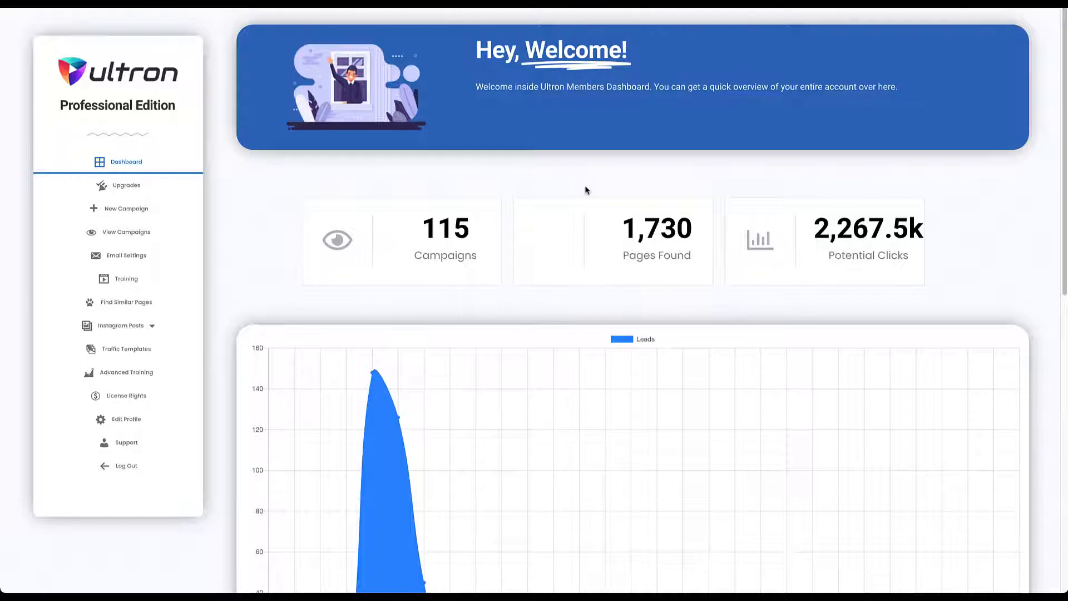
mouse_move(301, 191)
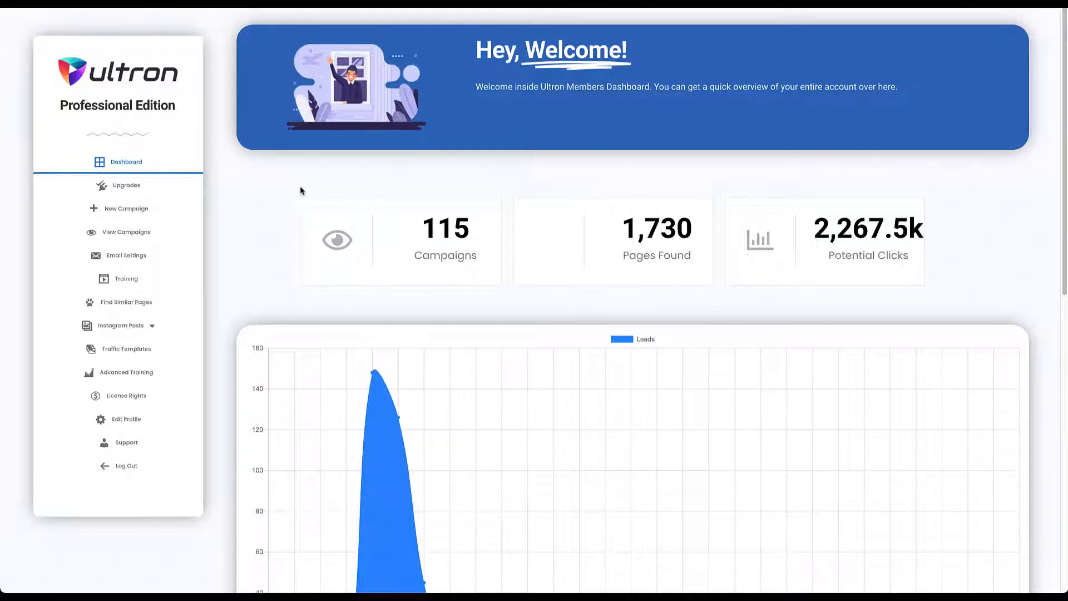
mouse_move(127, 232)
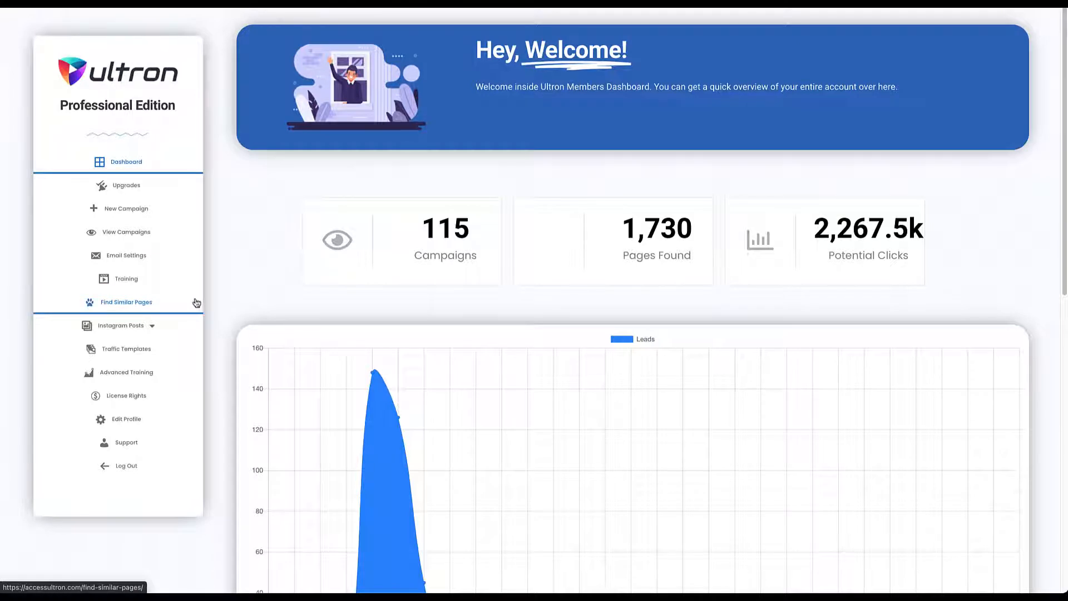
mouse_move(218, 286)
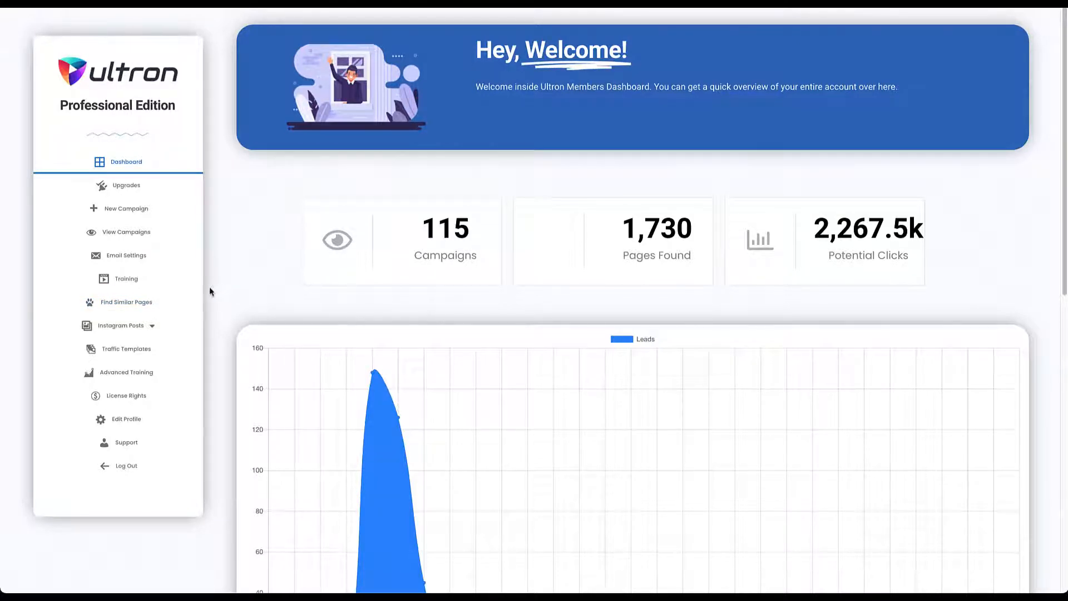
mouse_move(216, 265)
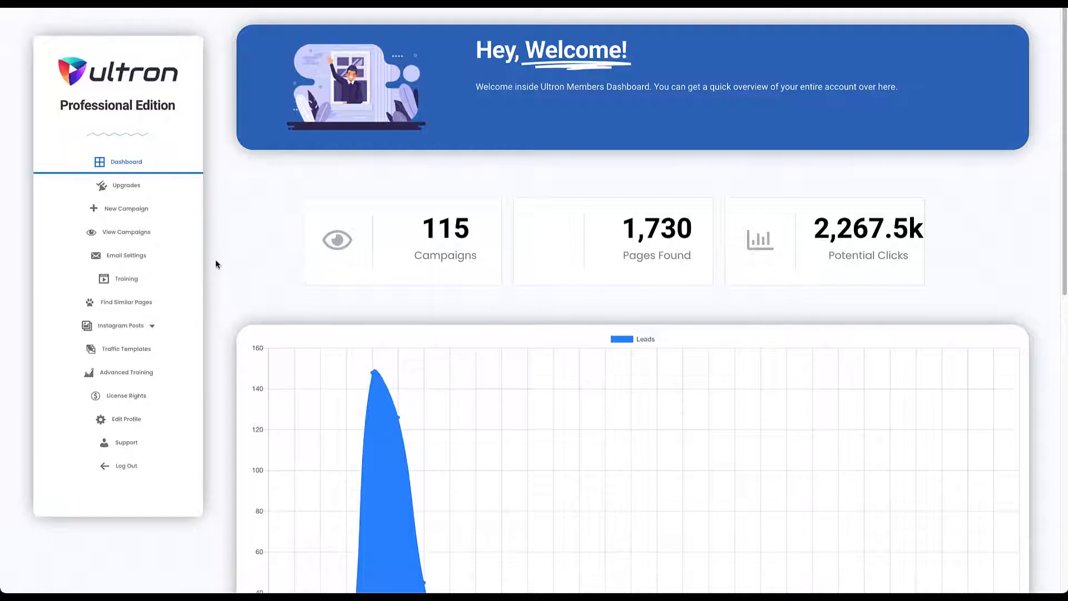
mouse_move(228, 225)
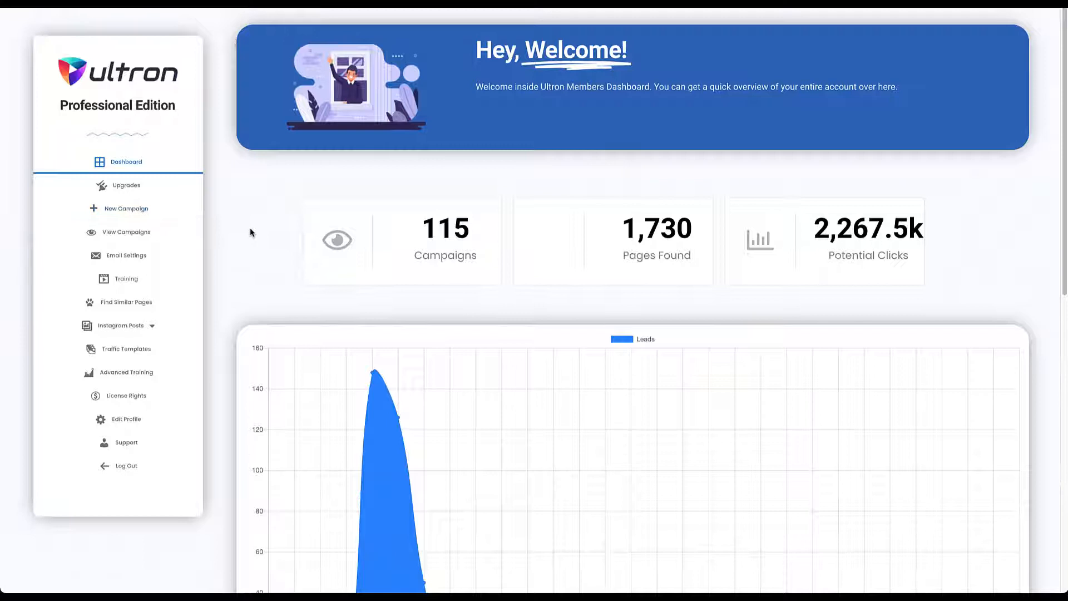
Open the Start A New Campaign page, view the stored session ID, then close it.
click(126, 208)
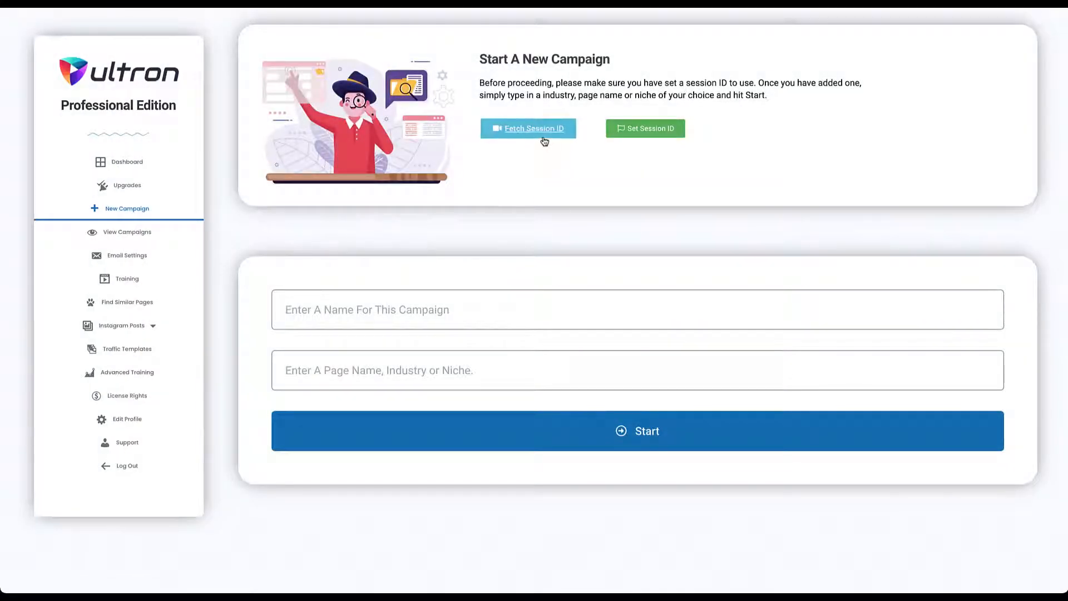
click(528, 128)
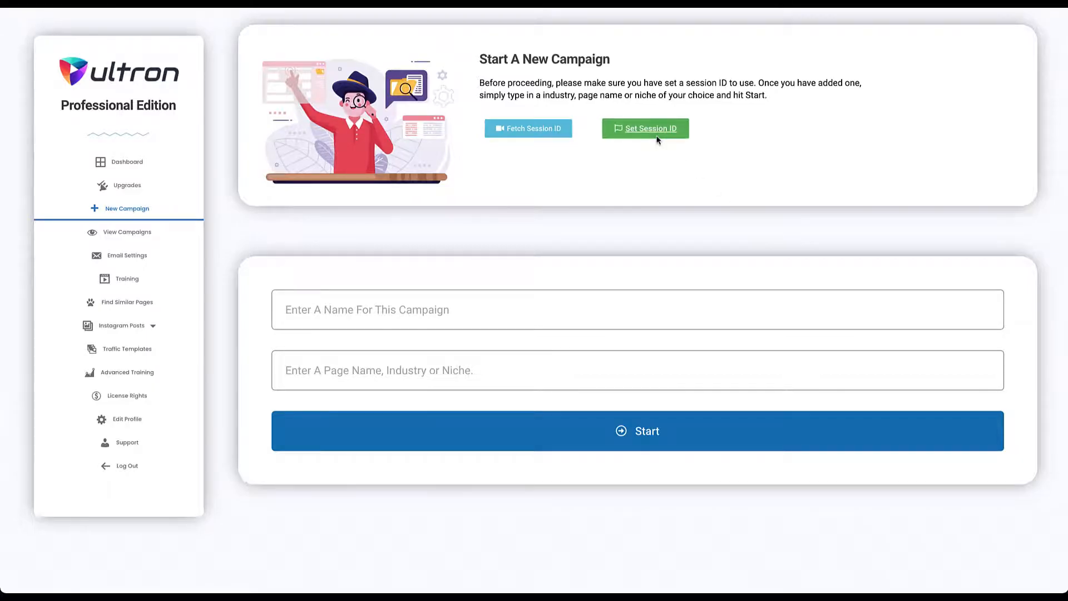
click(644, 128)
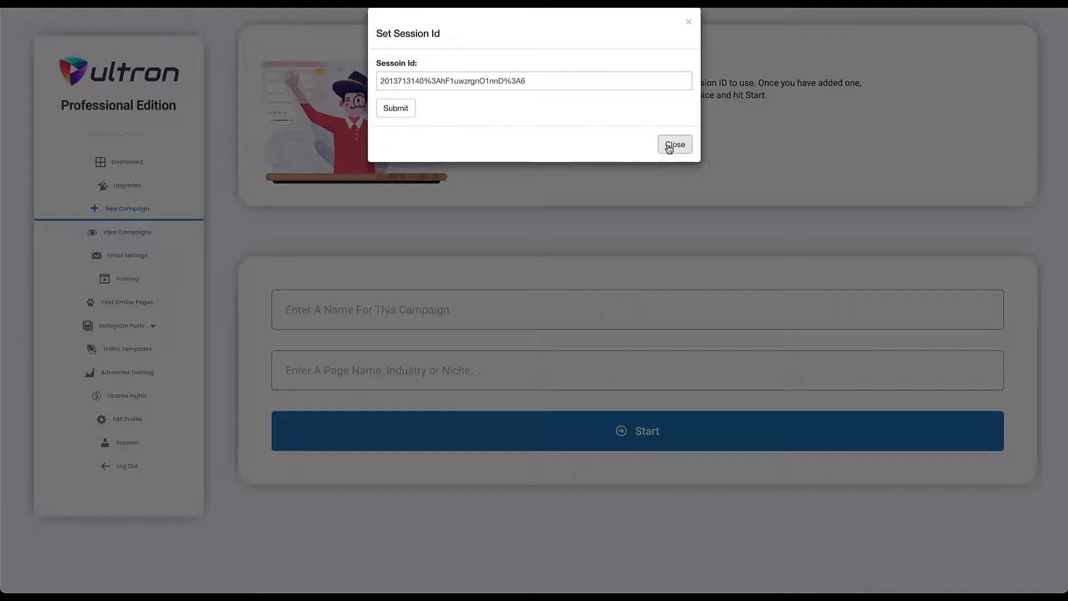
click(673, 144)
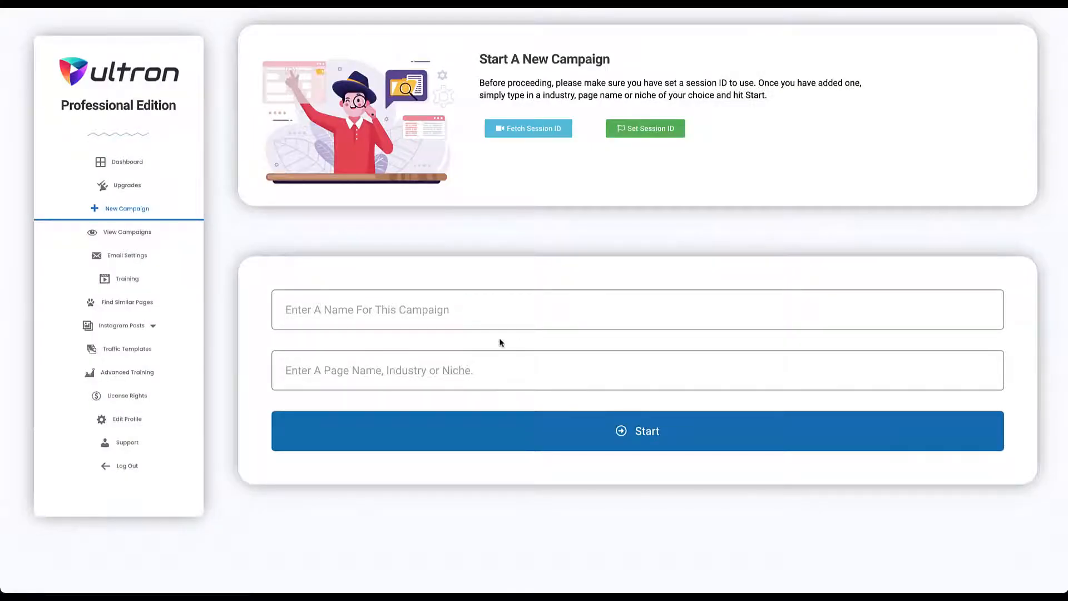
Create 'Motivational Pages Campaign' with niche 'motivation', yielding 47 pages and 181.2k potential clicks.
click(637, 309)
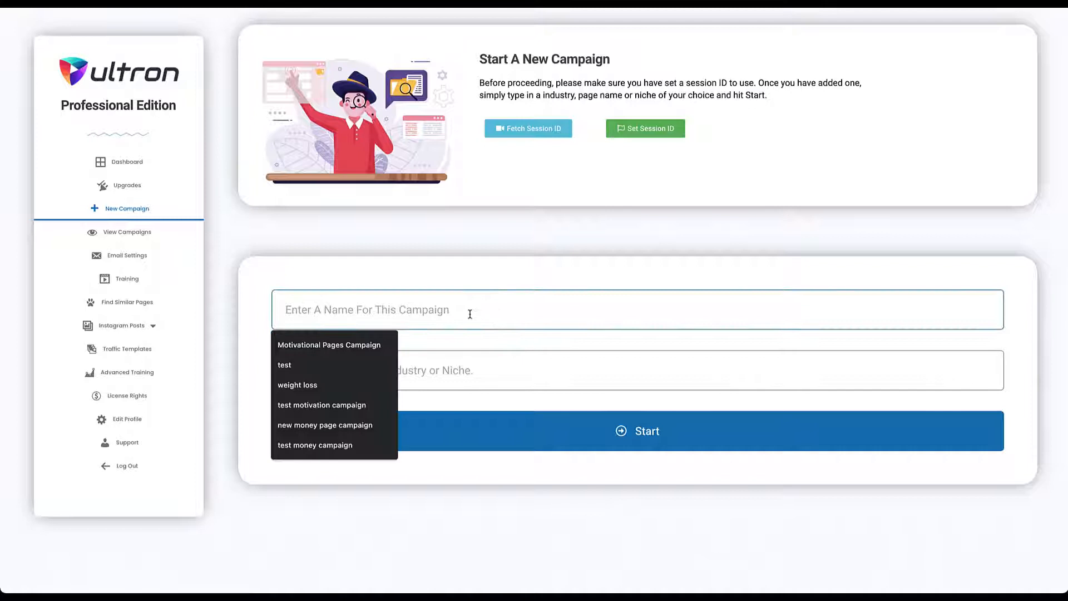
click(329, 345)
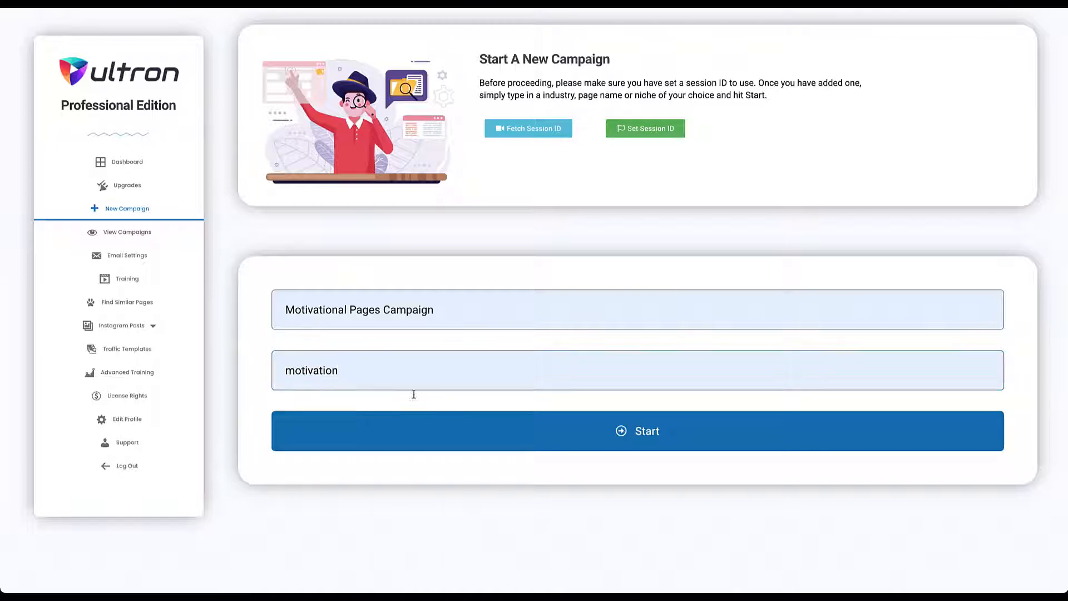
click(637, 430)
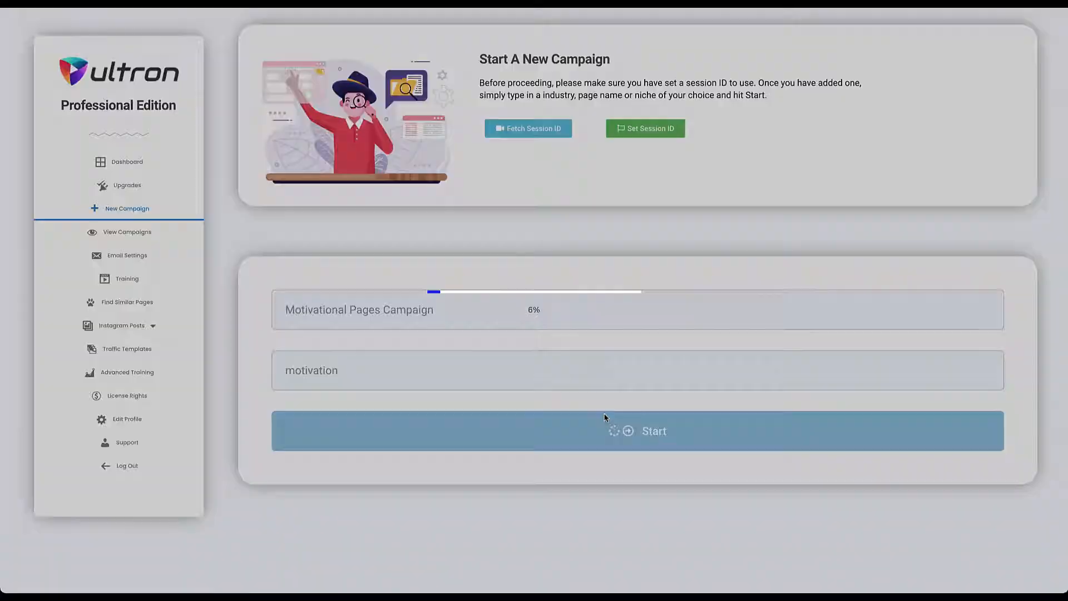
click(637, 431)
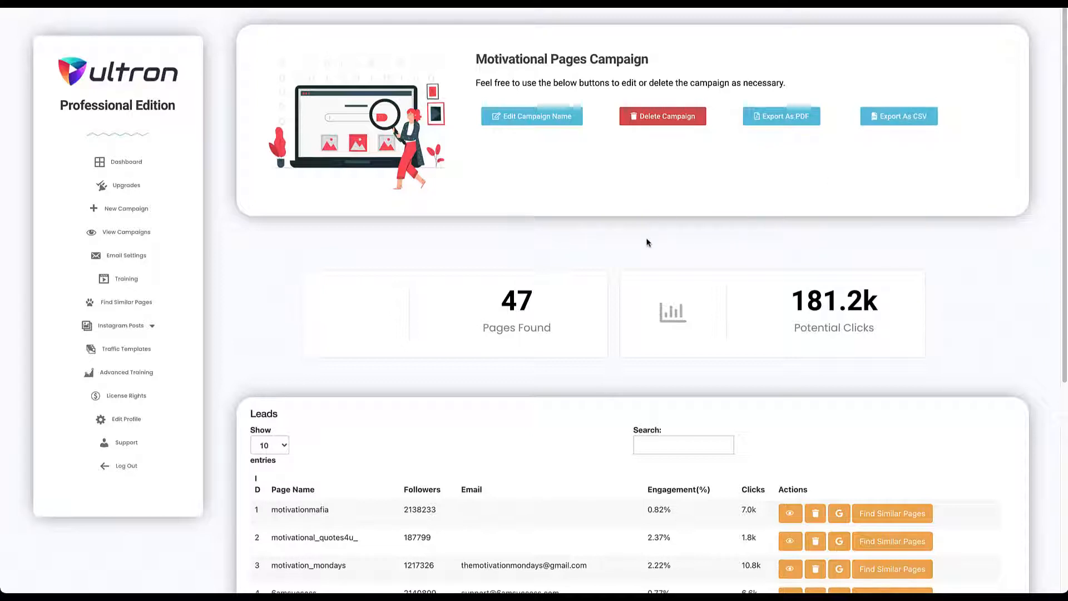
scroll(down, 3)
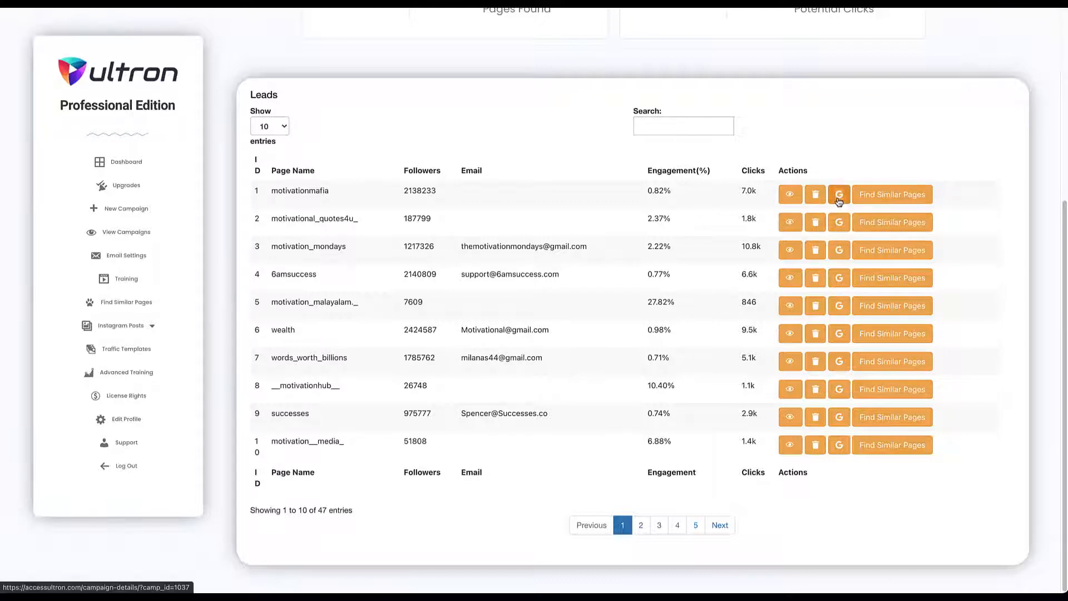
mouse_move(398, 225)
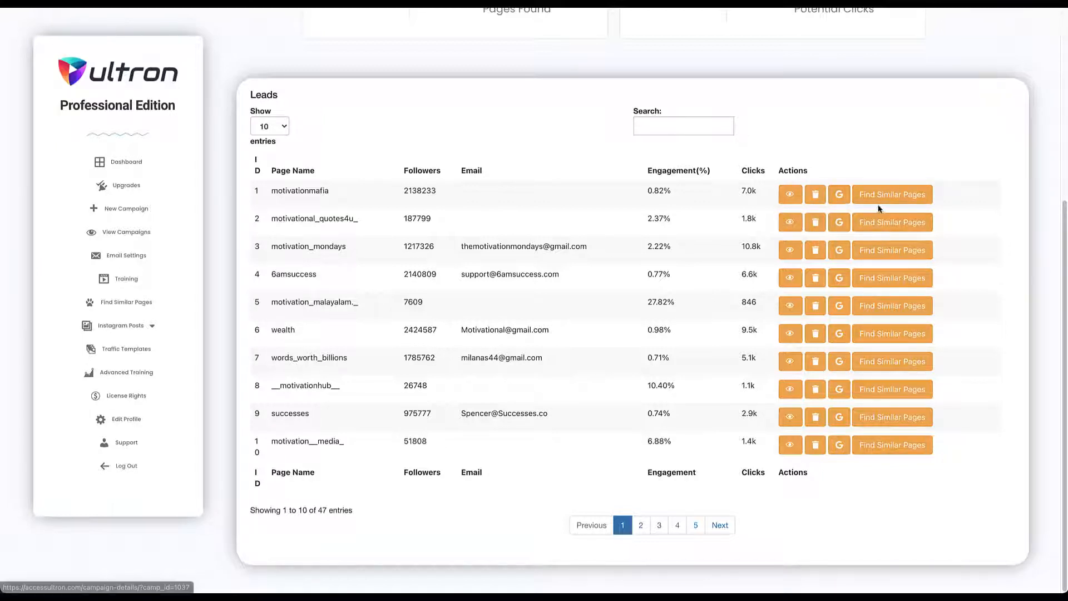
mouse_move(891, 222)
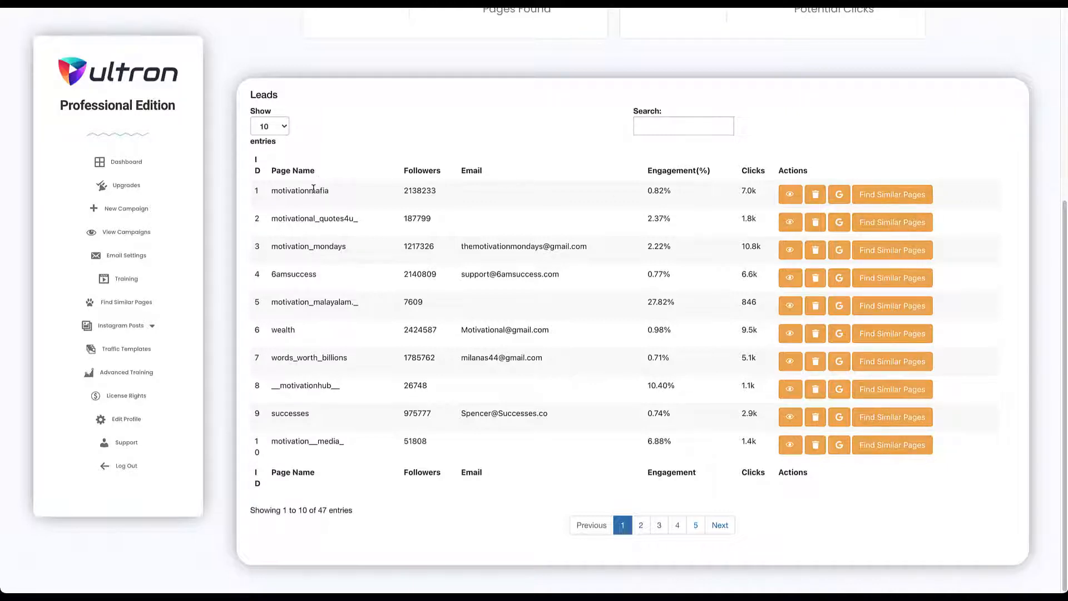
mouse_move(891, 195)
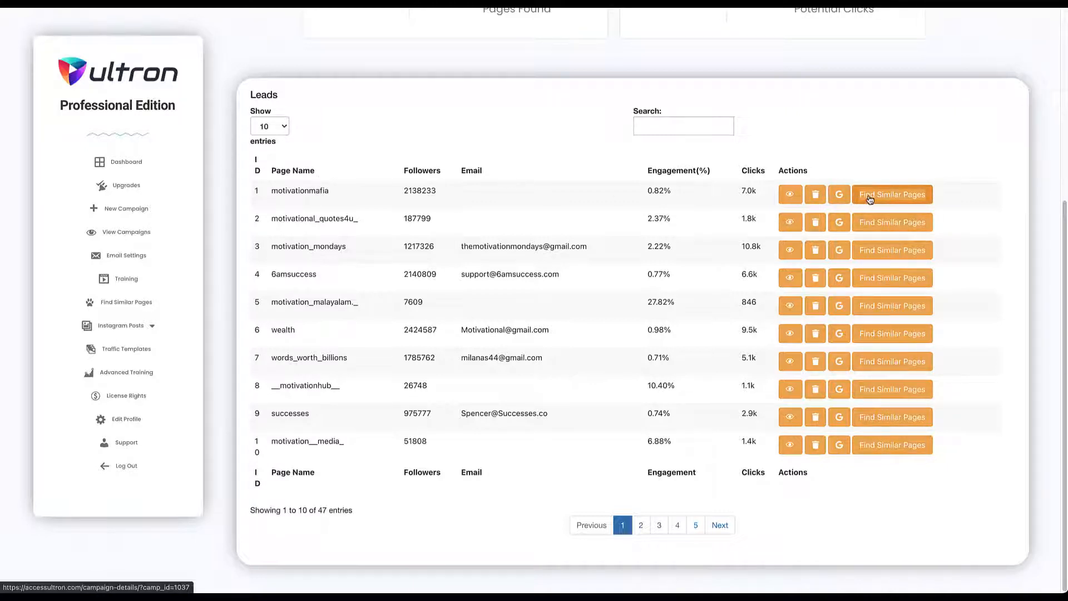
Open and dismiss the motivationmafia similar-pages dialog, then list all 116 campaigns.
click(892, 194)
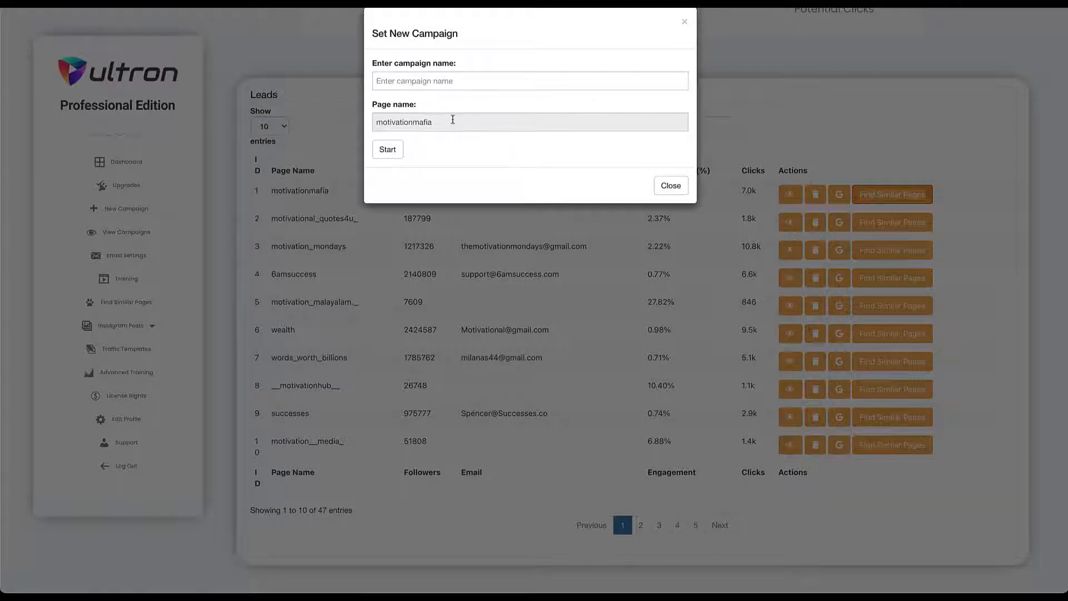
click(530, 81)
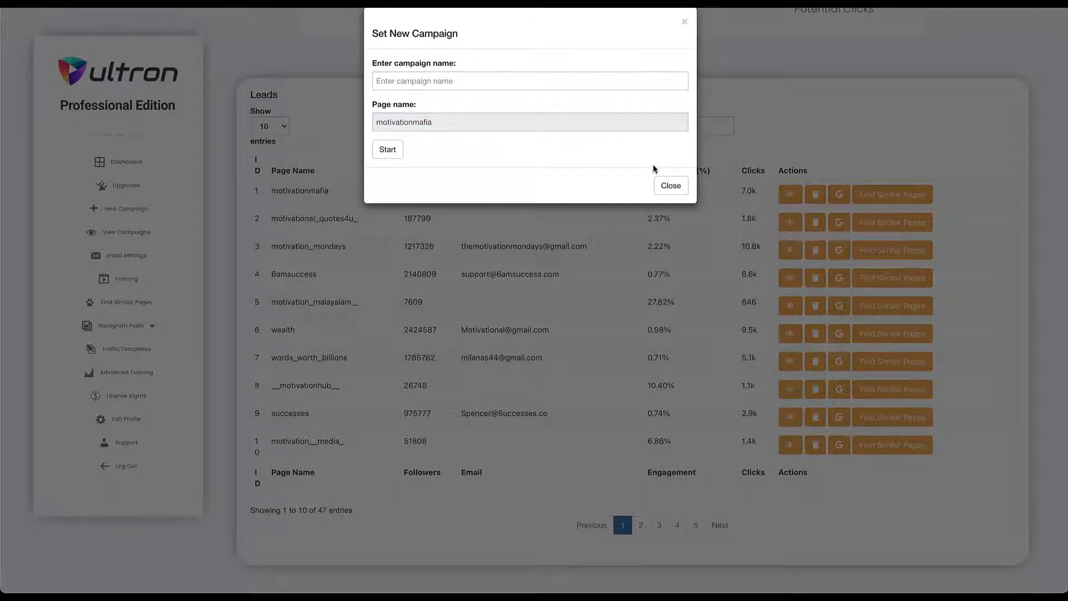
click(669, 186)
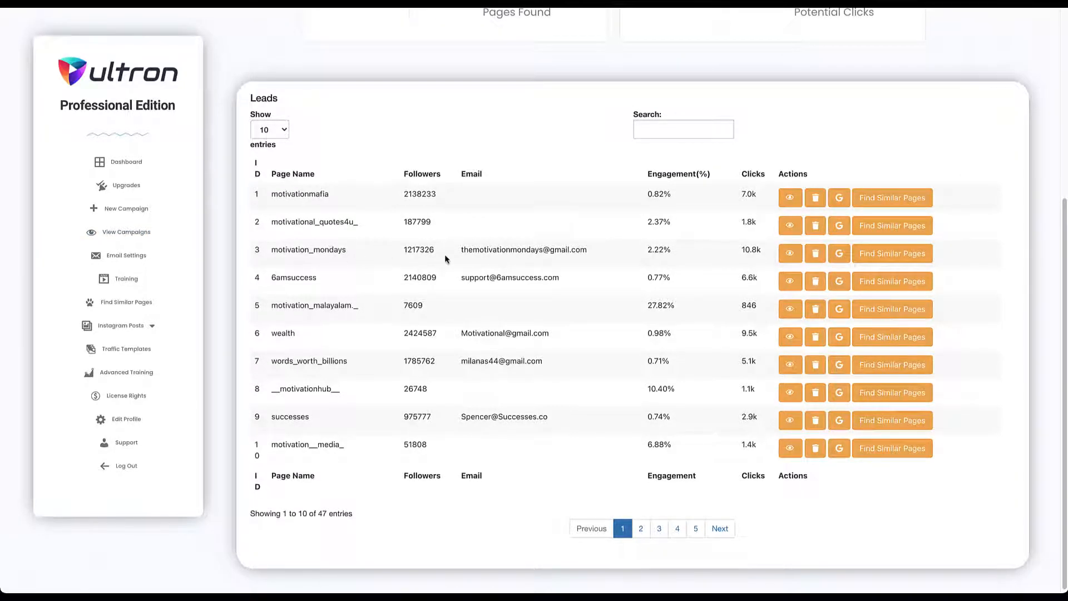
mouse_move(477, 268)
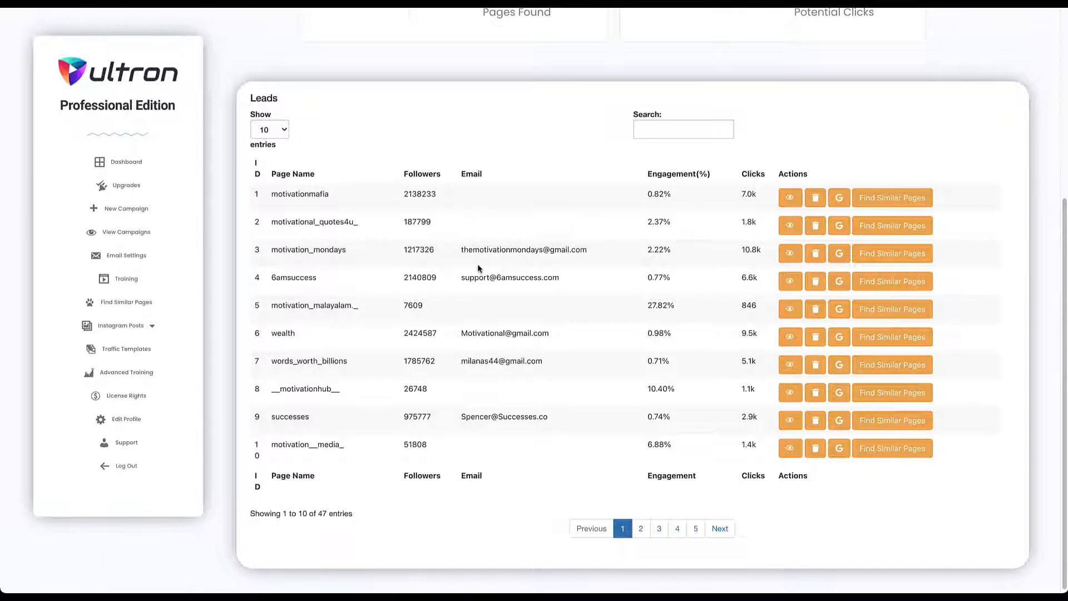
click(127, 232)
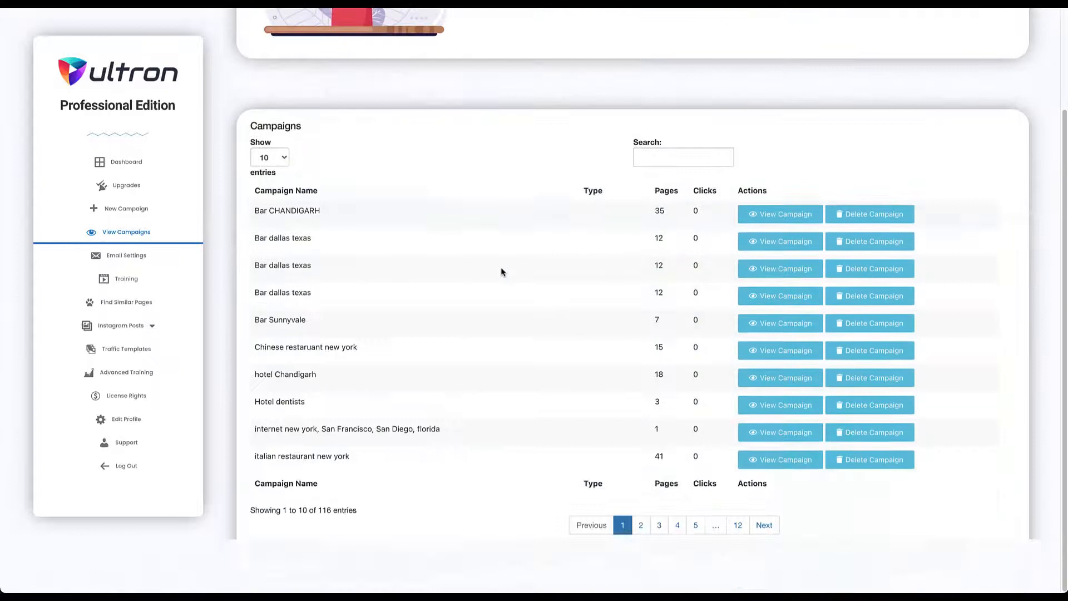
Show the Configure Email Settings page with saved subject 'Hey.' and test body.
click(737, 524)
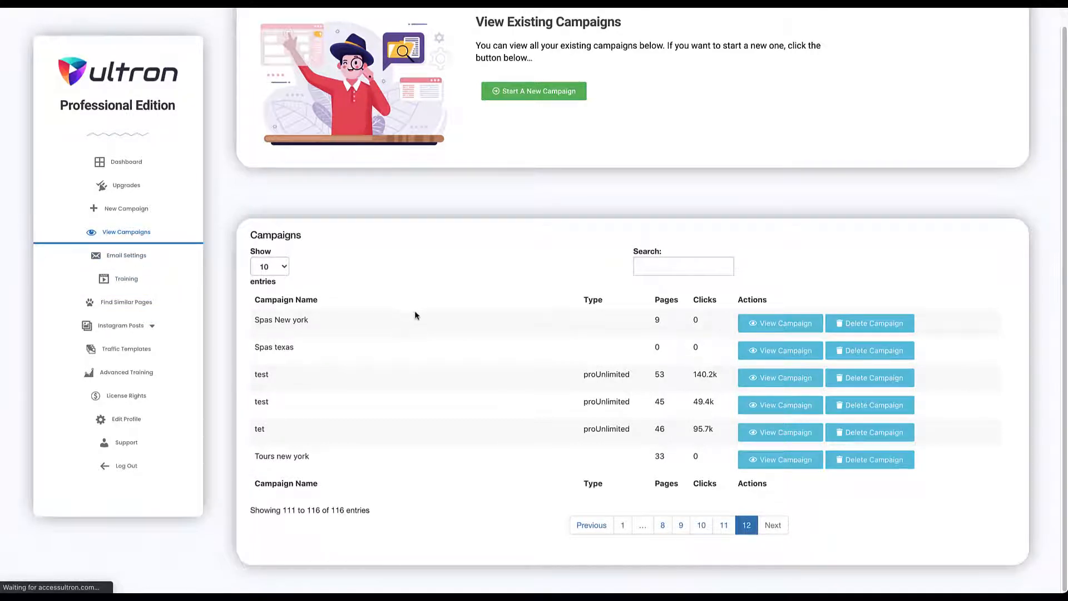
click(127, 255)
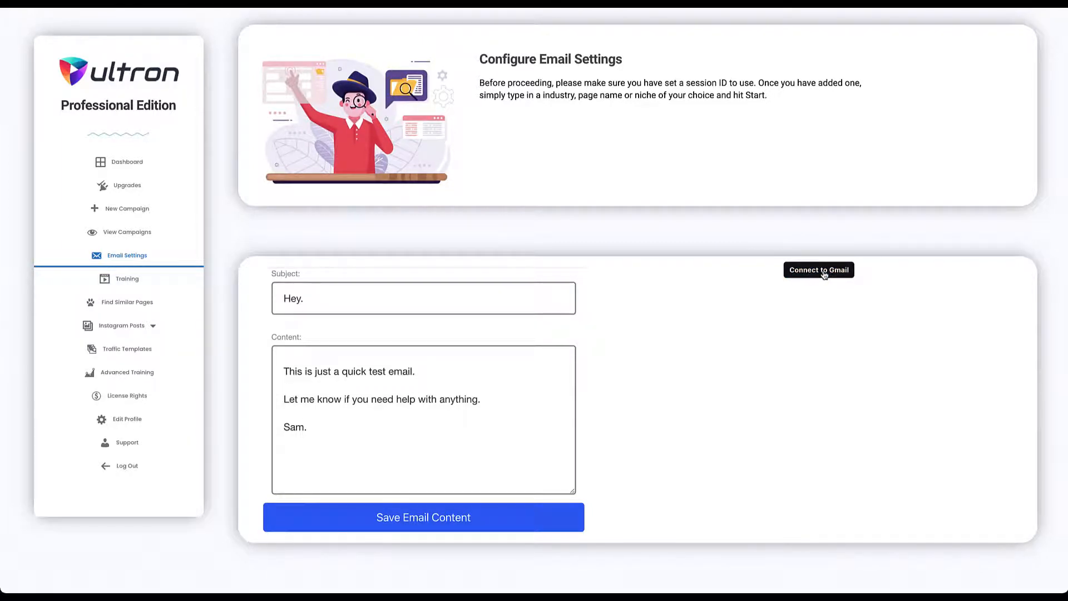
Connect Gmail by allowing accessultron.com access past Google's unsafe-app warning.
click(818, 270)
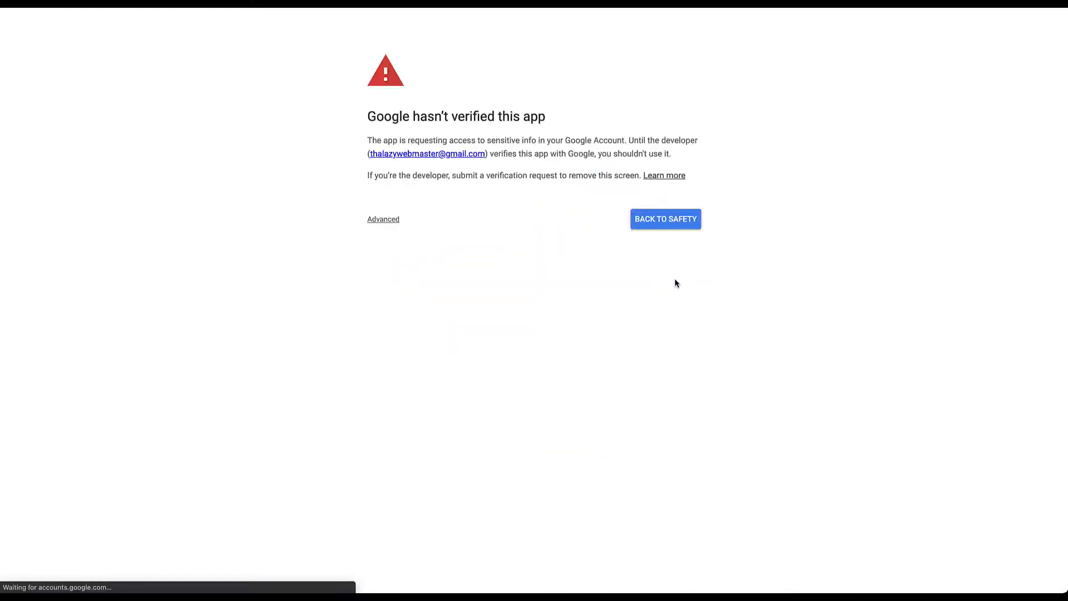
click(383, 219)
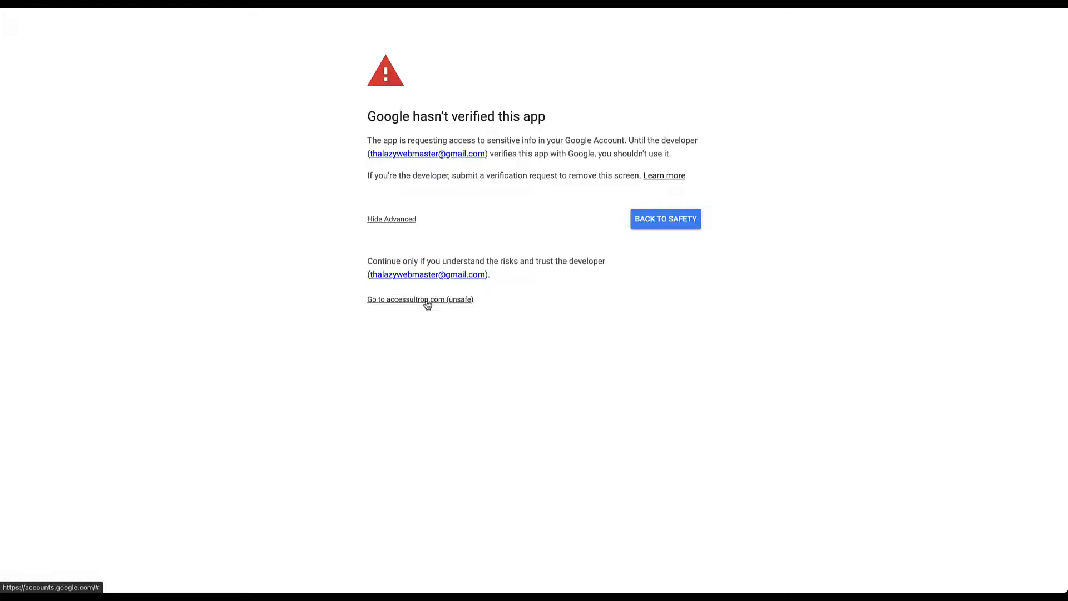
click(420, 299)
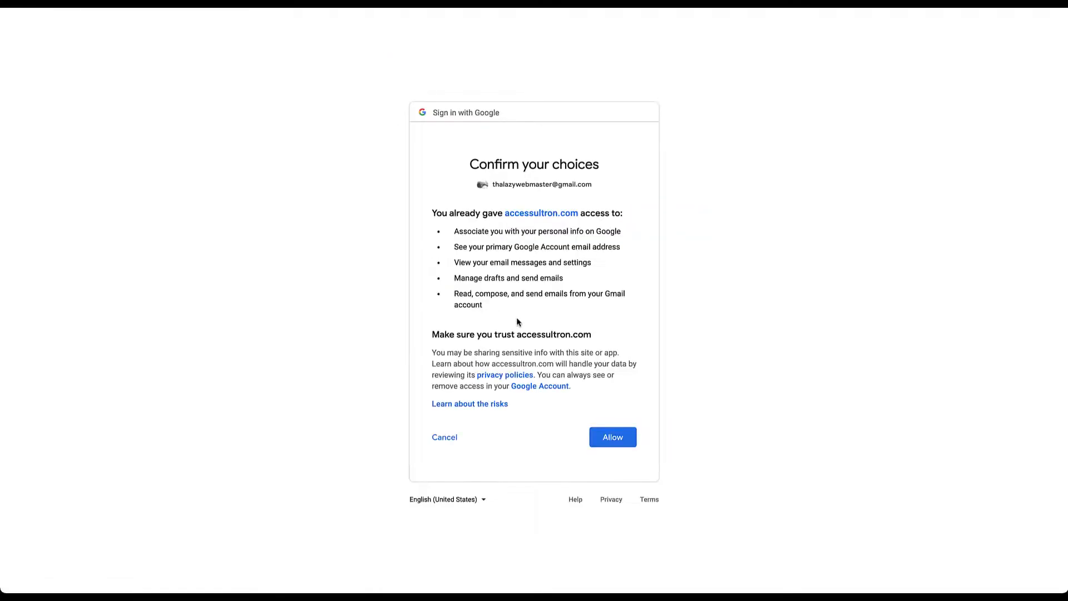
click(611, 436)
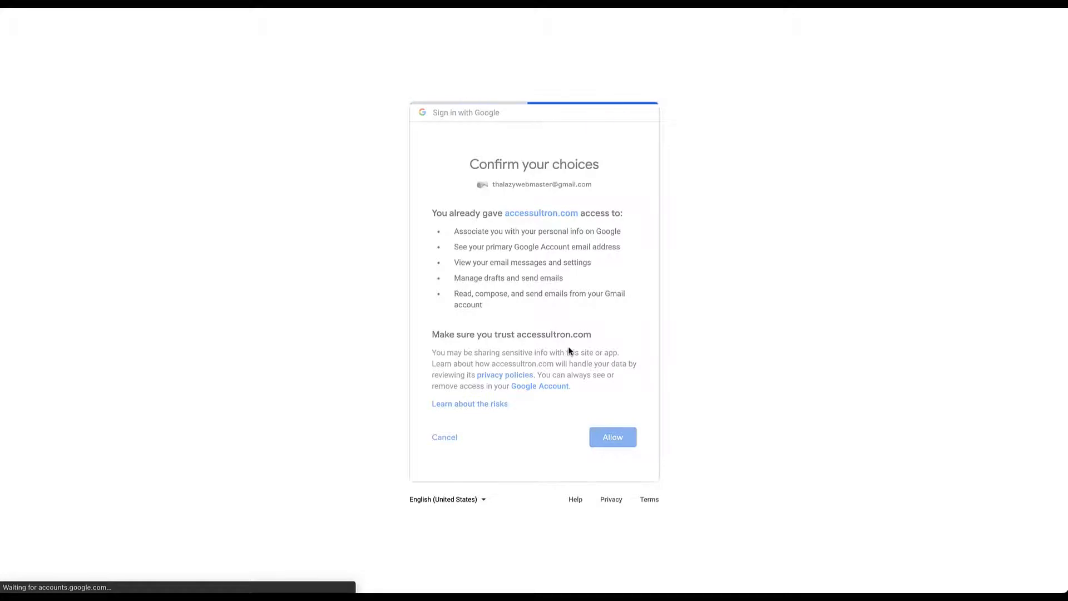
click(612, 437)
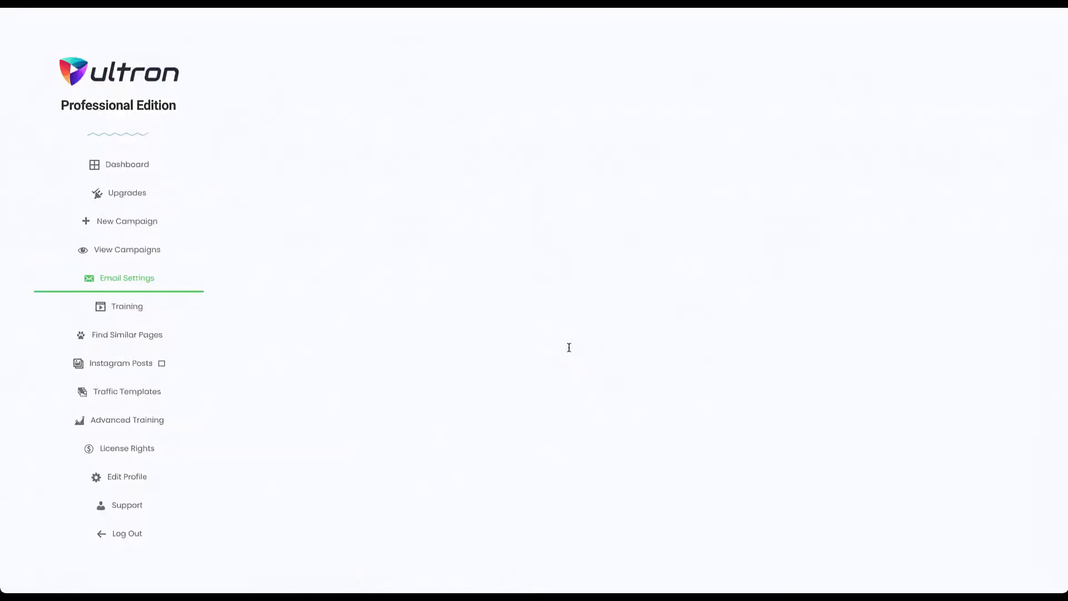
click(127, 277)
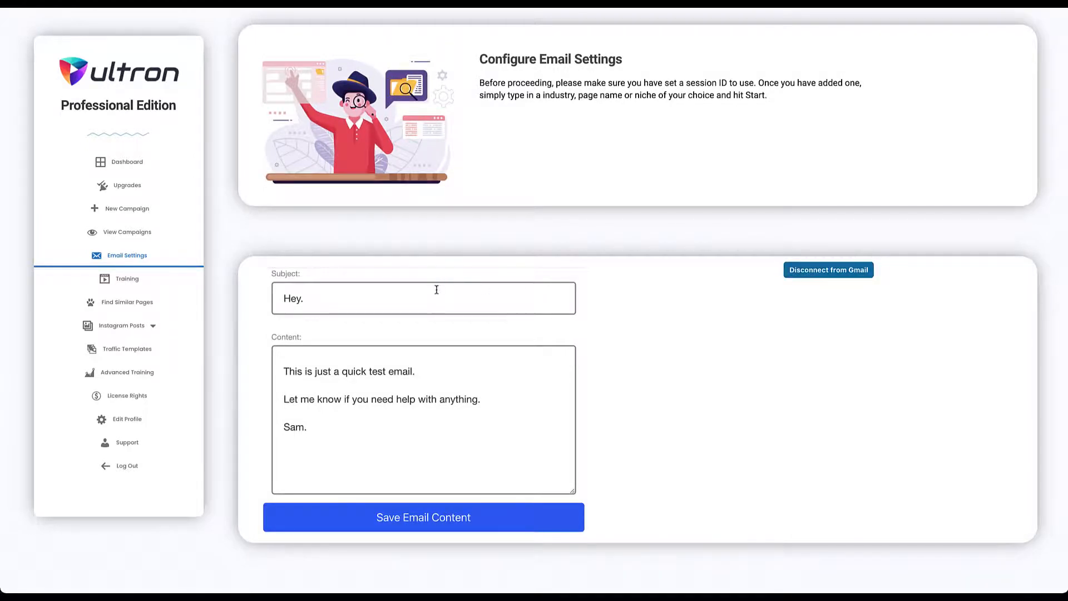
Save the email subject and test message content, dismissing the Updated confirmation.
double_click(292, 299)
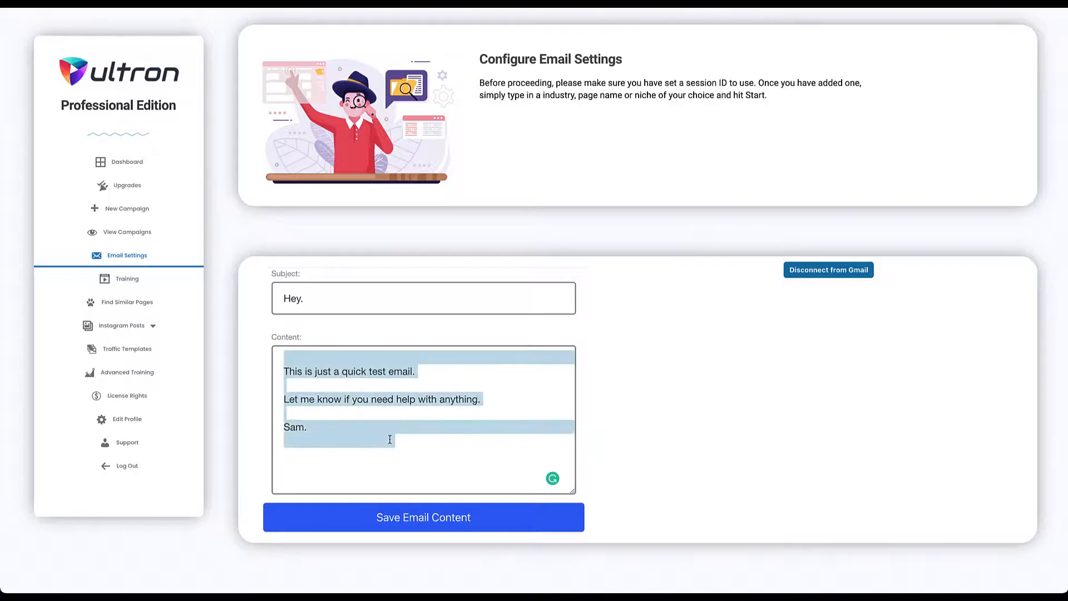
click(394, 427)
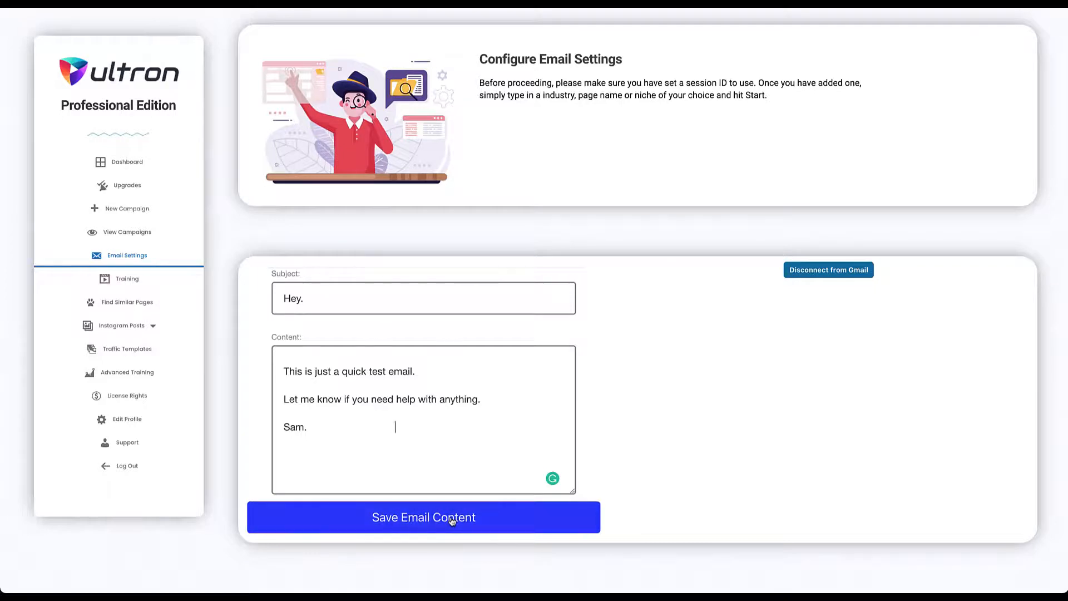
click(423, 517)
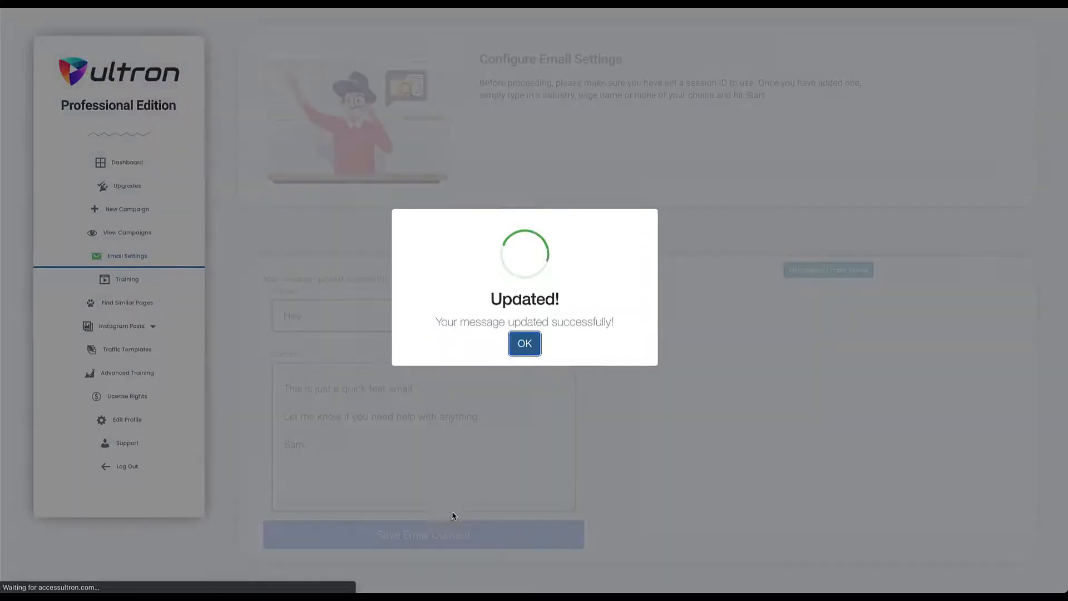
click(524, 343)
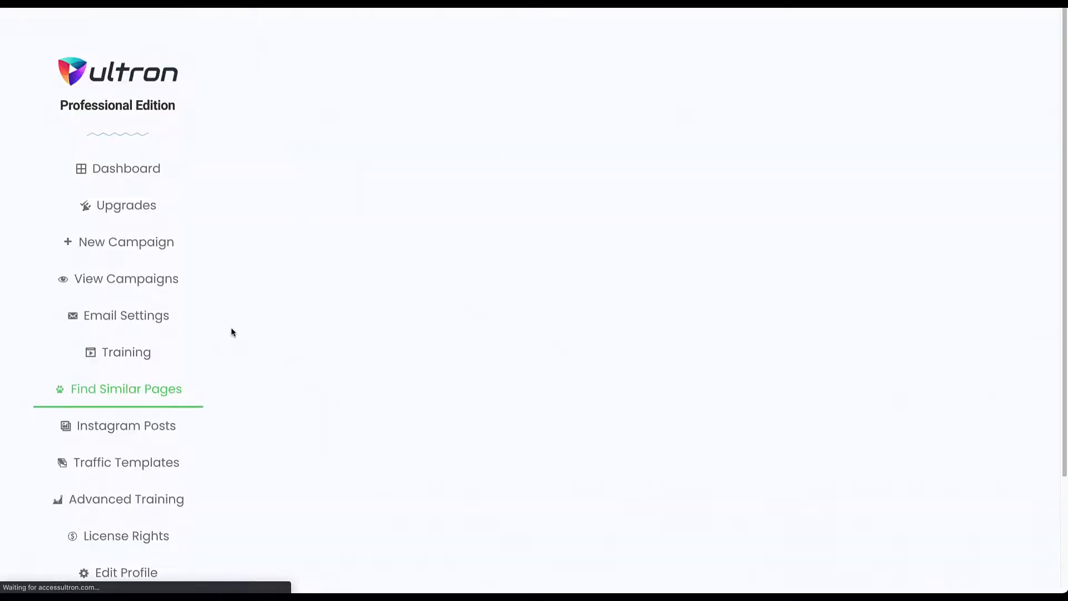
Load Find Similar Pages and focus the empty Instagram page username field.
click(126, 388)
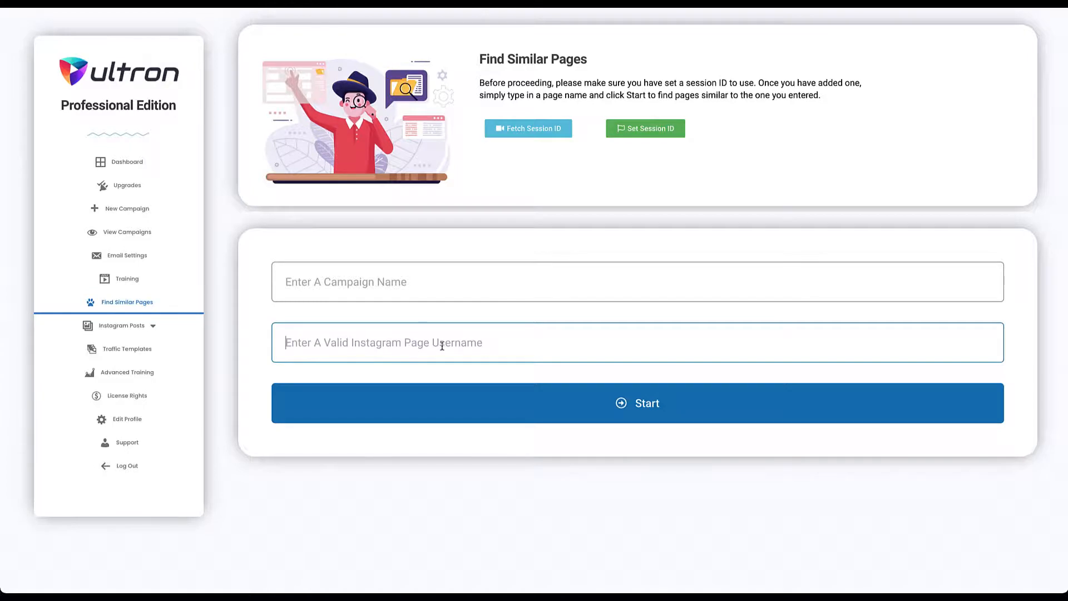
mouse_move(492, 343)
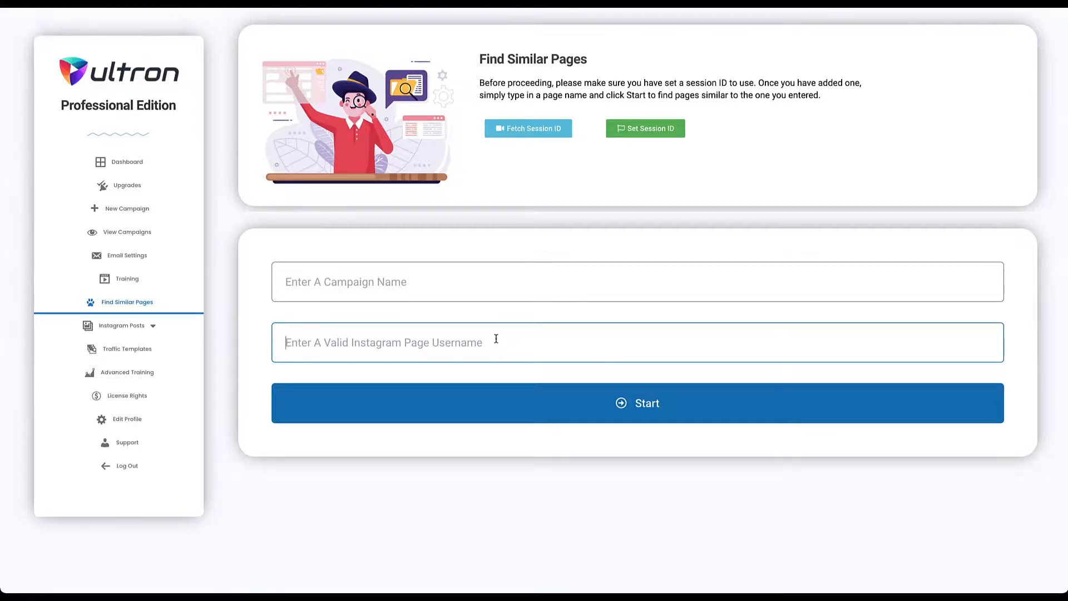
click(122, 324)
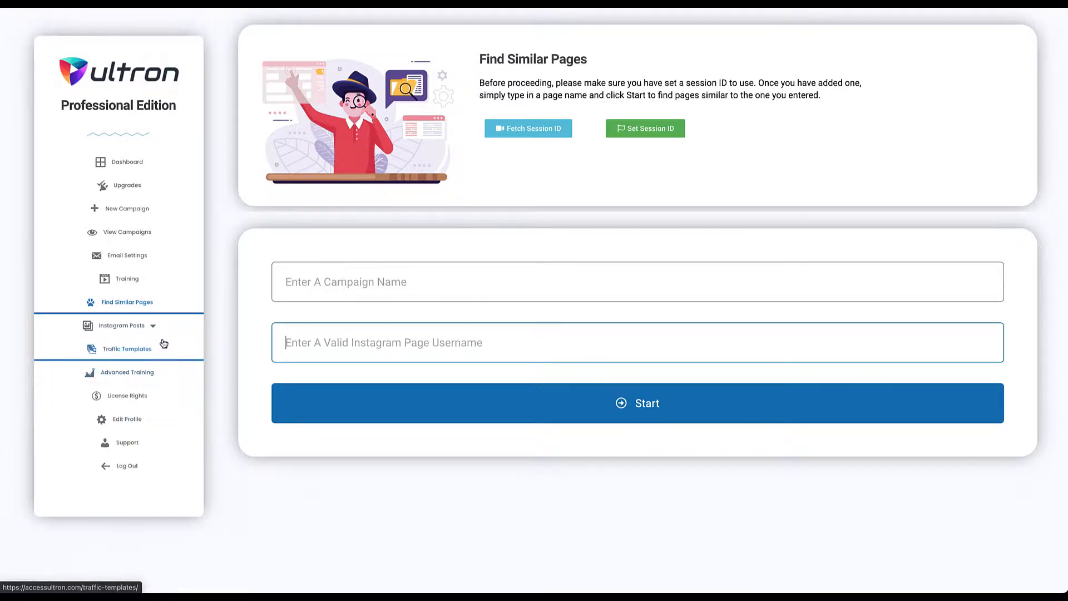
mouse_move(160, 371)
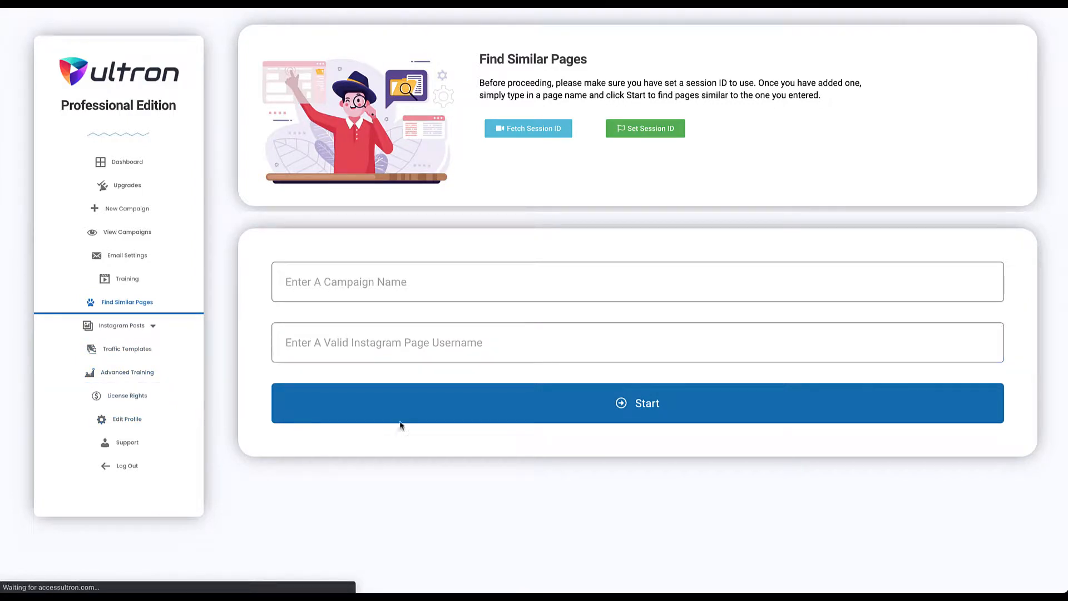
Generate a new strong password on Edit Profile without saving, then go to Support.
click(127, 418)
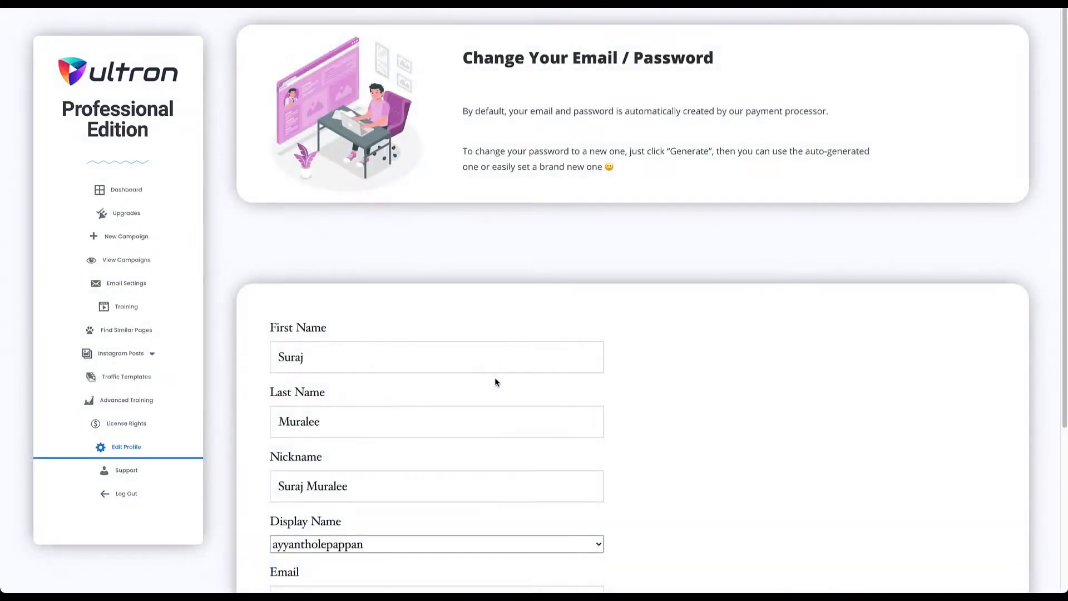
scroll(down, 3)
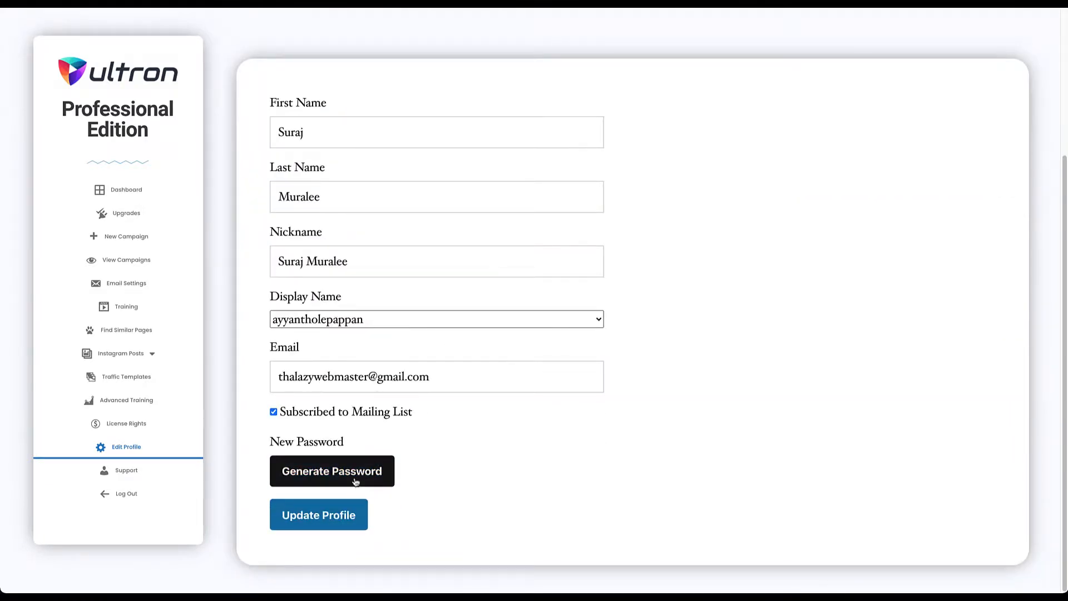
click(331, 471)
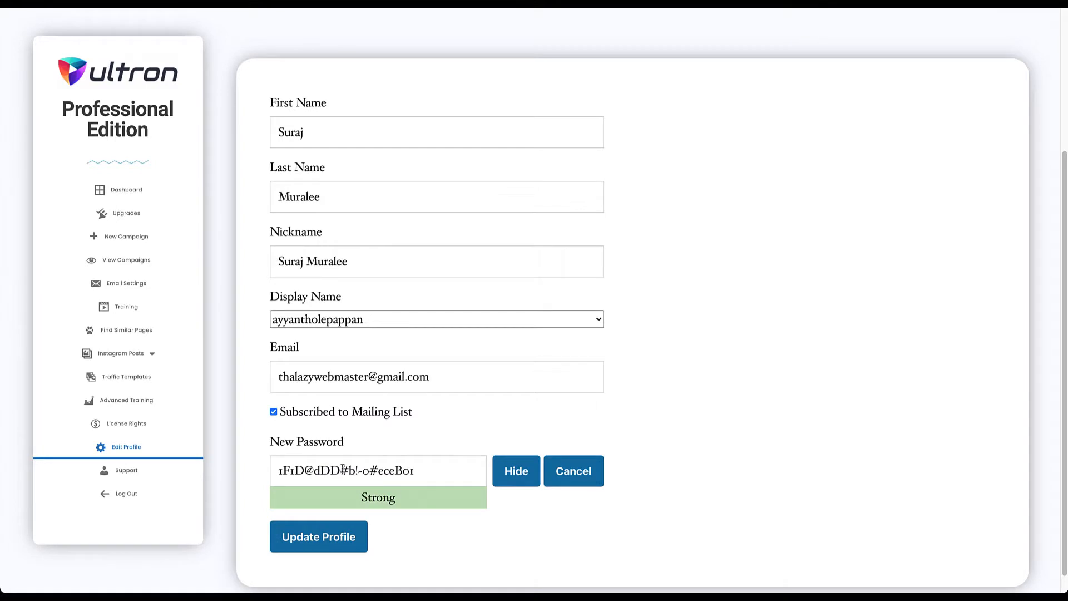
mouse_move(317, 519)
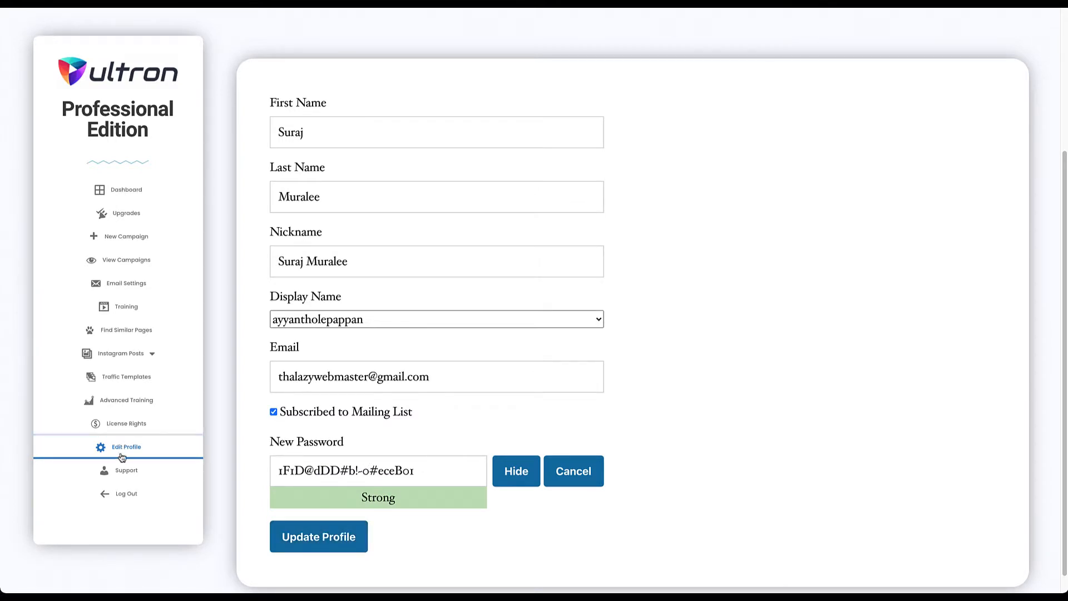
click(126, 470)
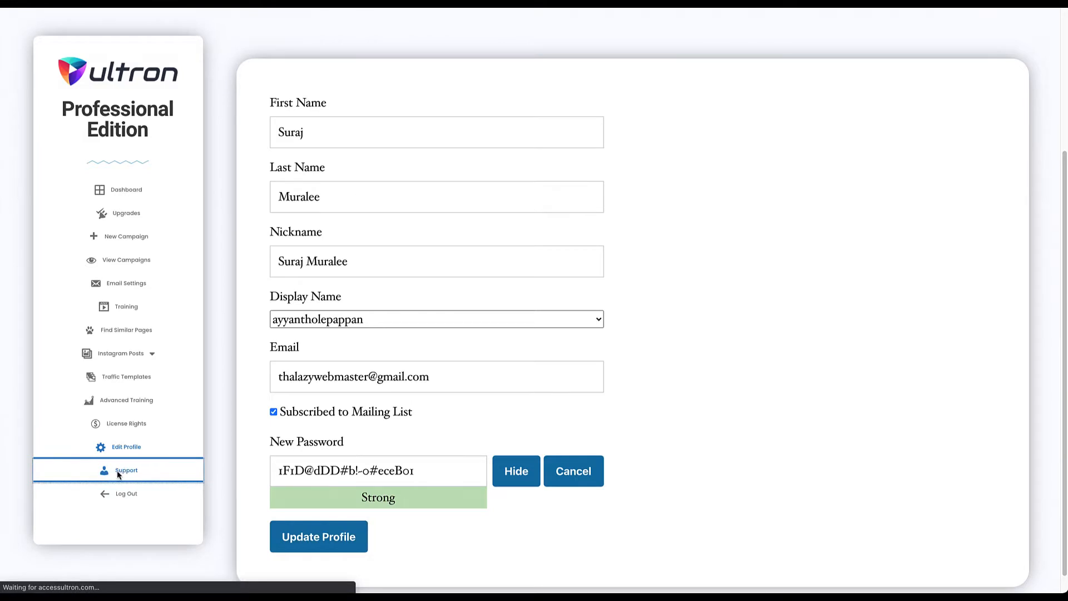
Browse the empty support form with name, email, issue and details fields.
click(127, 470)
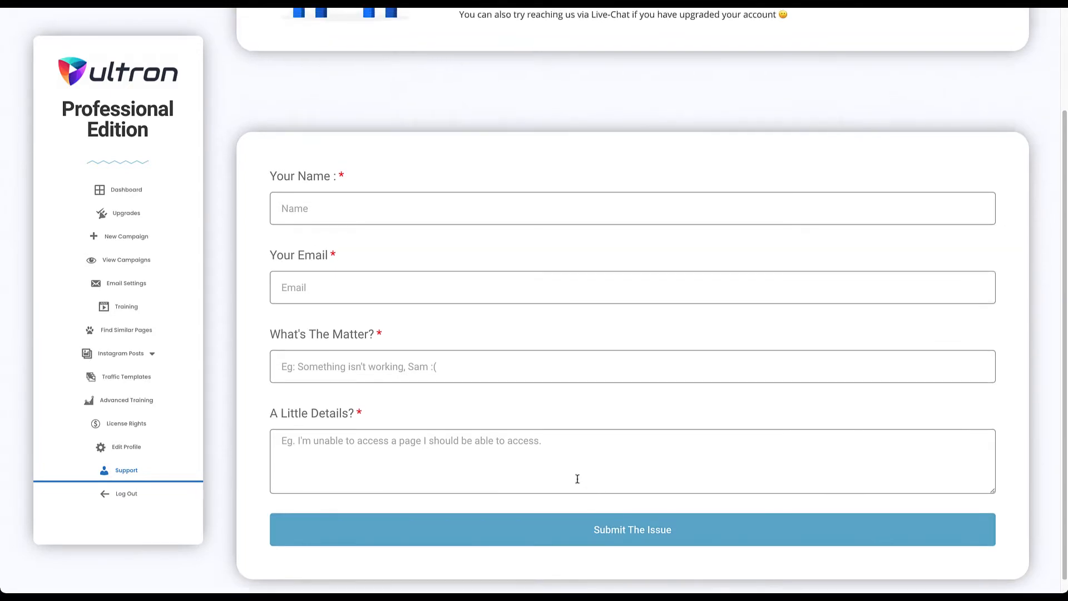
scroll(up, 3)
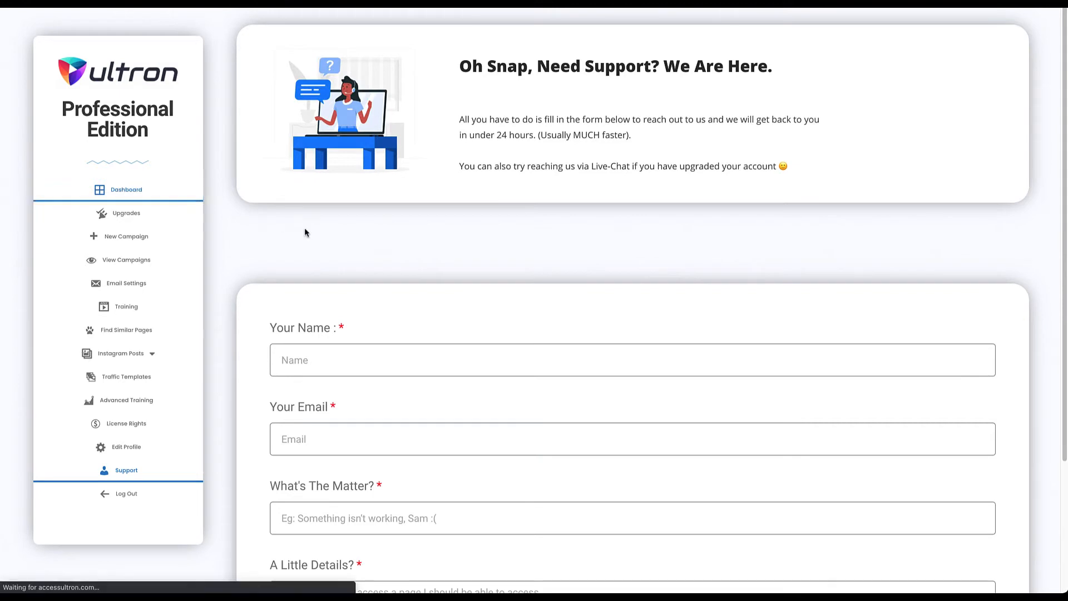